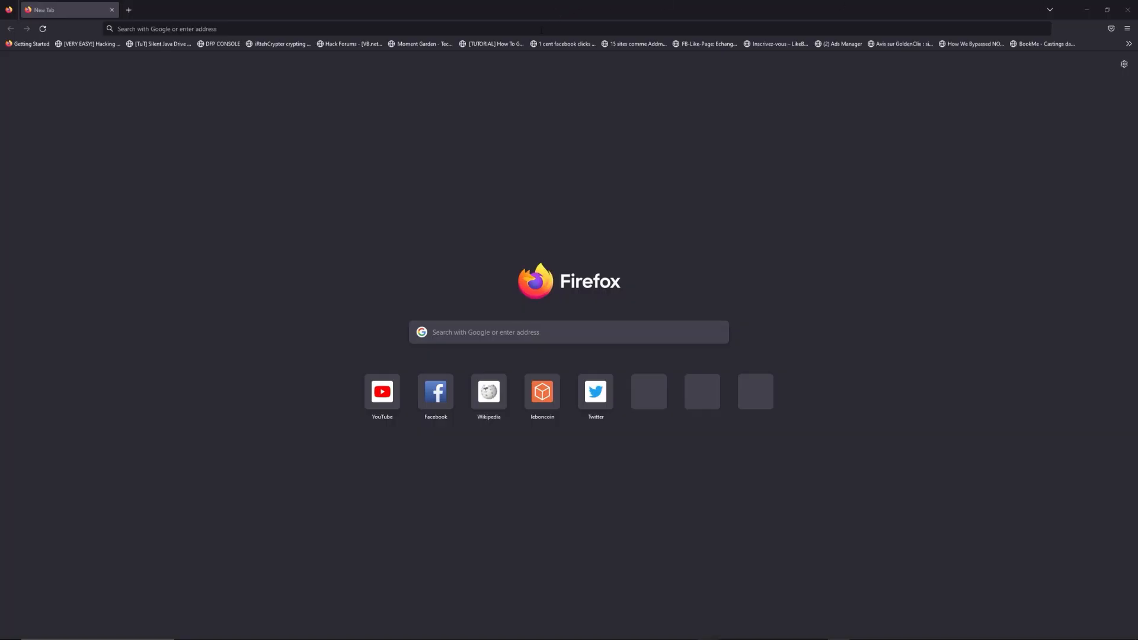
Enter freewebtools.com/192.168 in the address bar to reach the 192.168 login guide.
type("freewebtools.com")
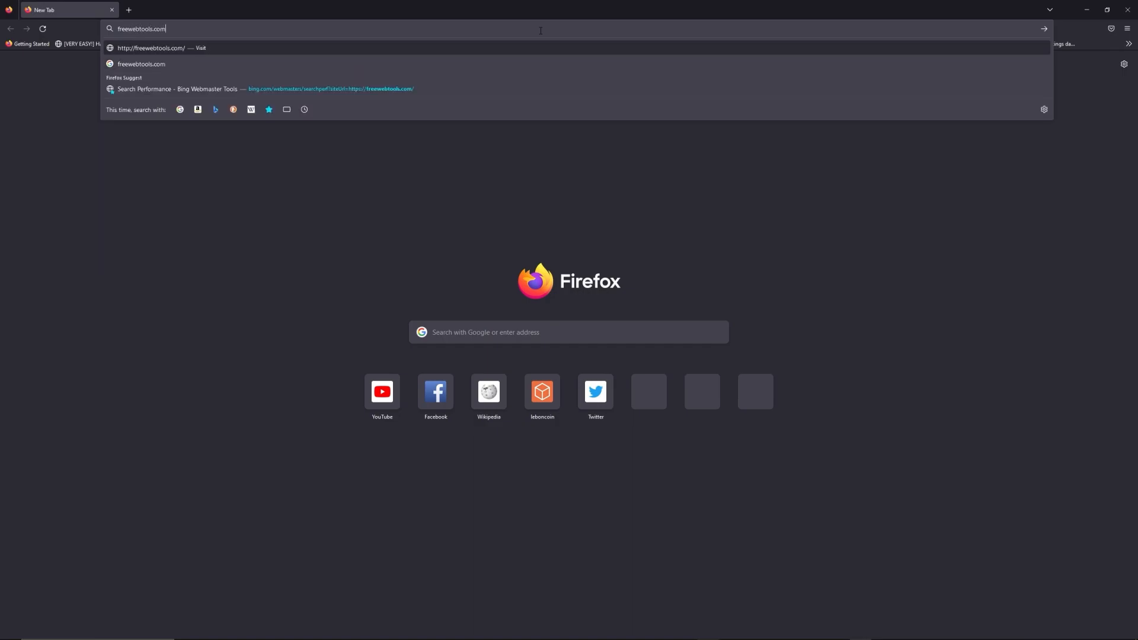
type("/192.168")
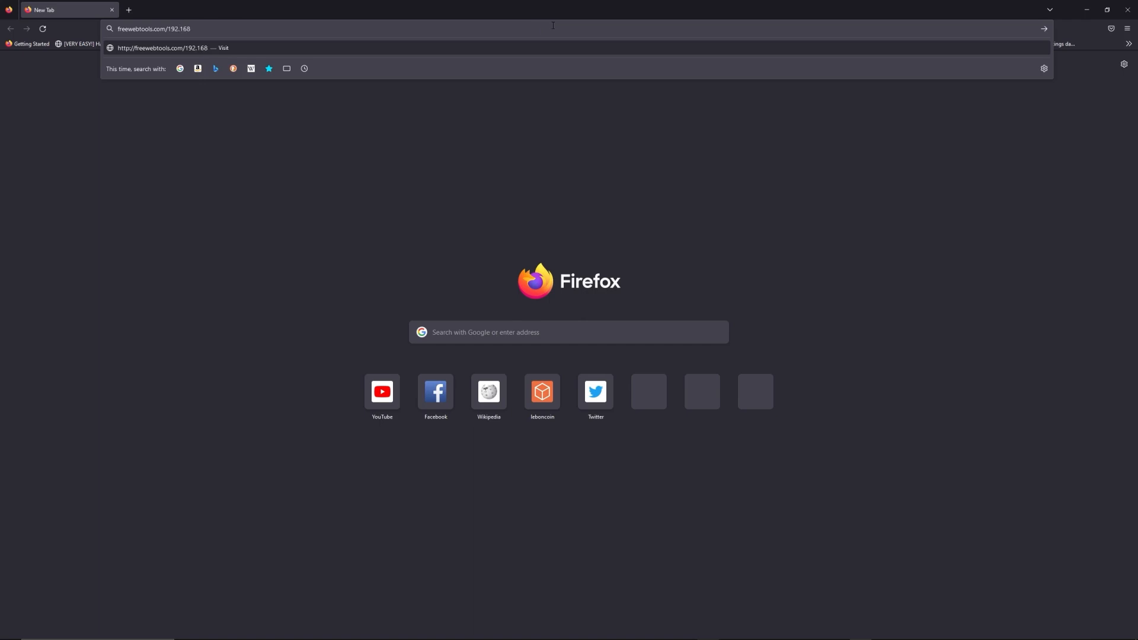
mouse_move(718, 5)
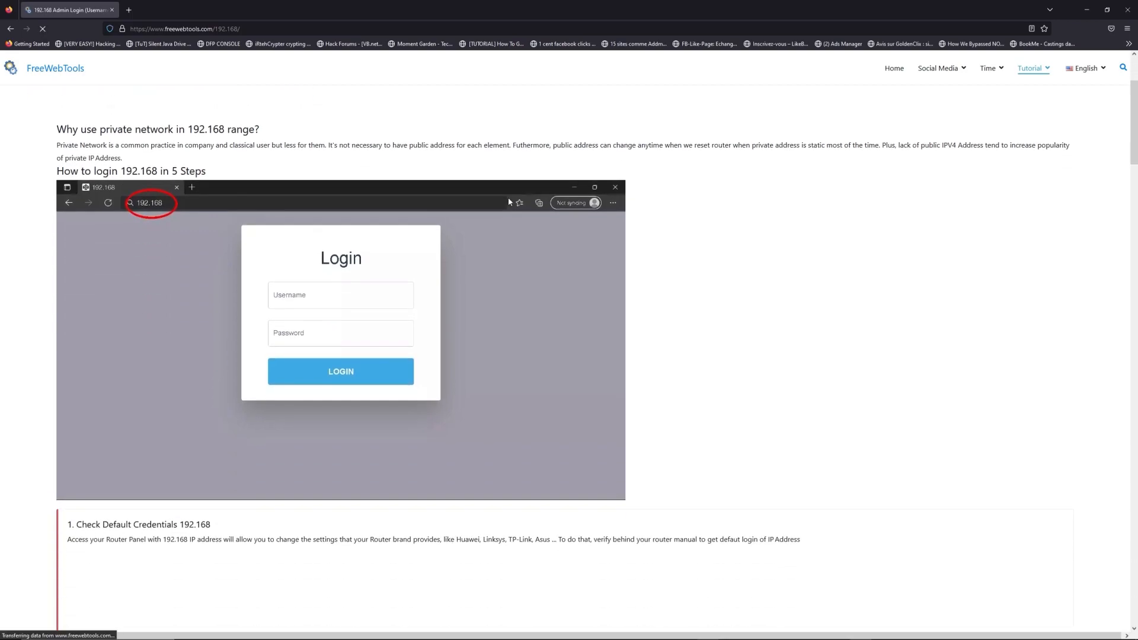
Scroll down the FreeWebTools 192.168 login guide while Run holds cmd.
scroll("down", 3)
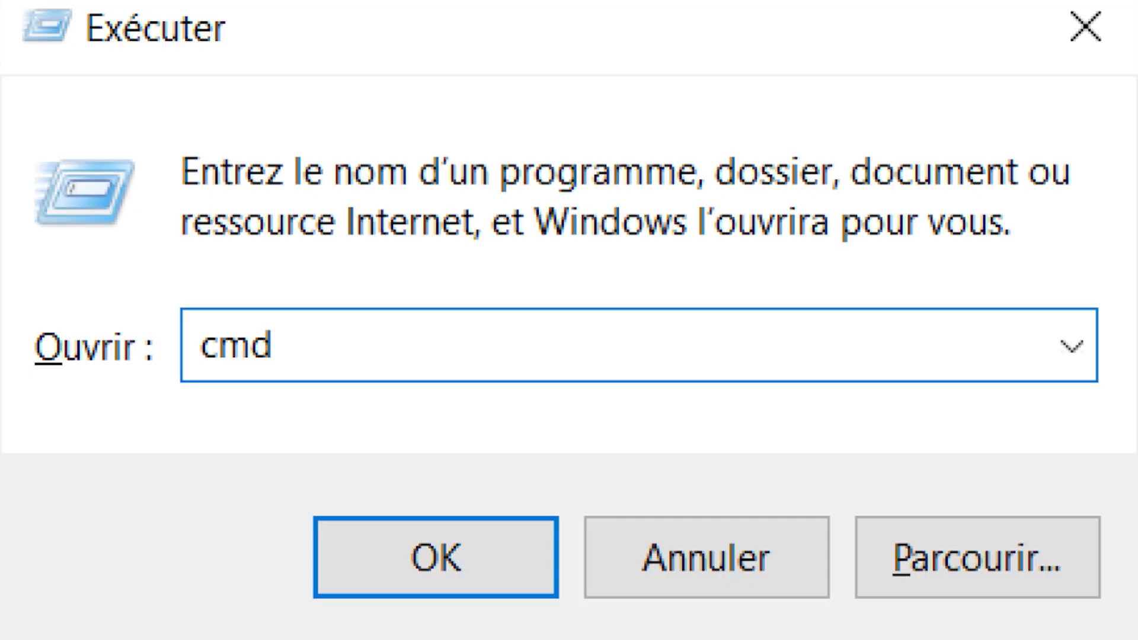
Confirm OK in Run to launch cmd, landing back on the guide's Launch cmd Software step.
left_click(436, 557)
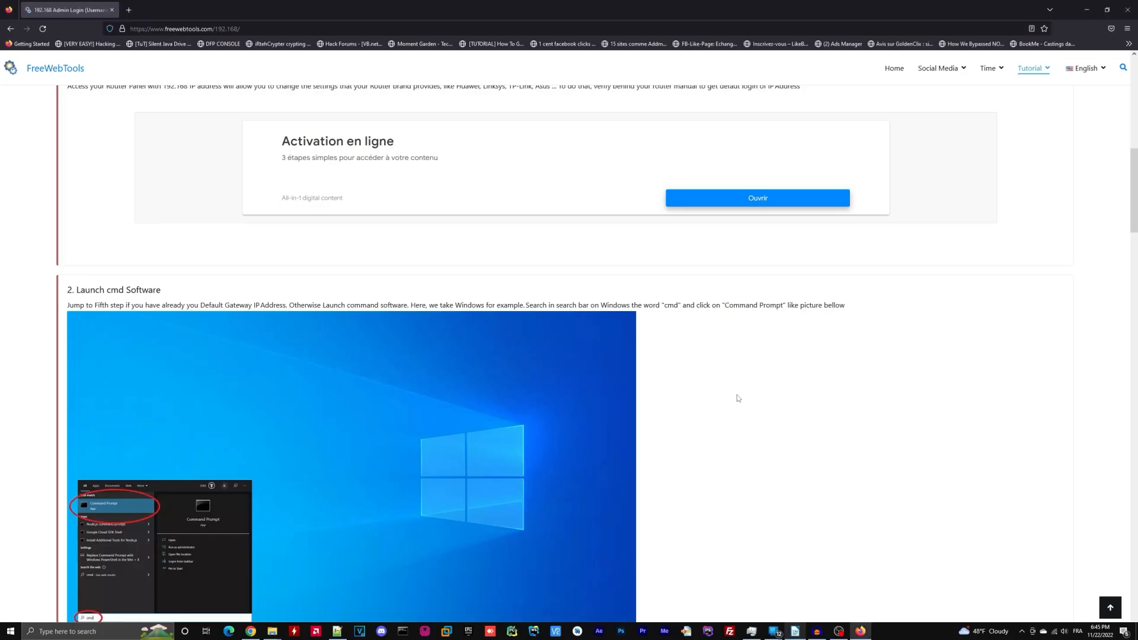
Filter the List of Router's Username and Password by 192.168.1.1 in the Search your IP box.
scroll("down", 3)
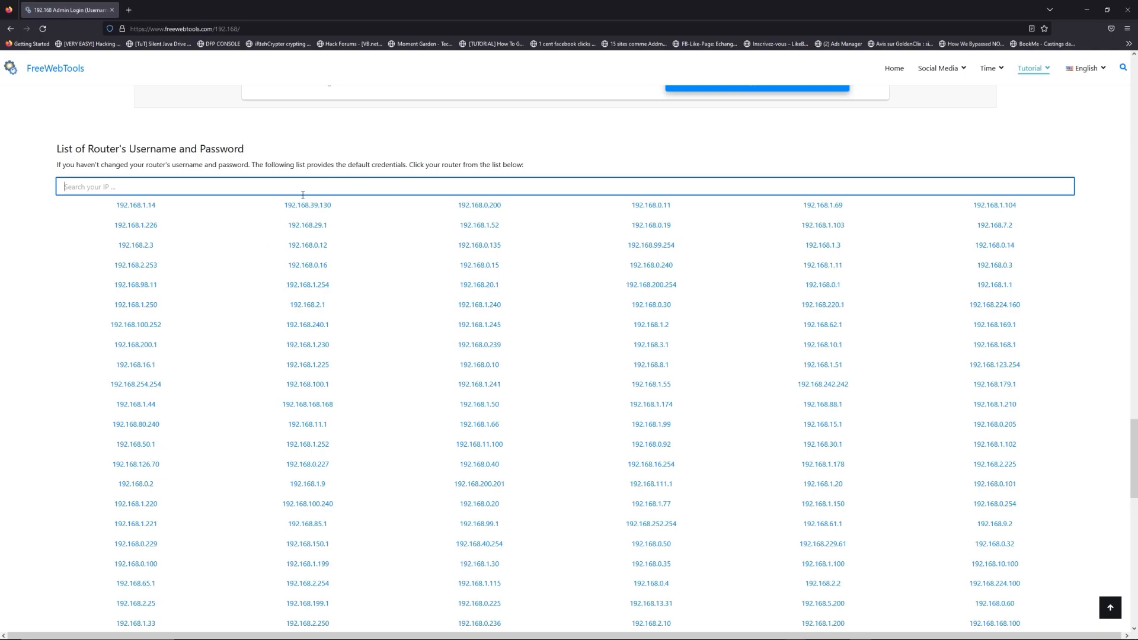
type("192.168.1.1")
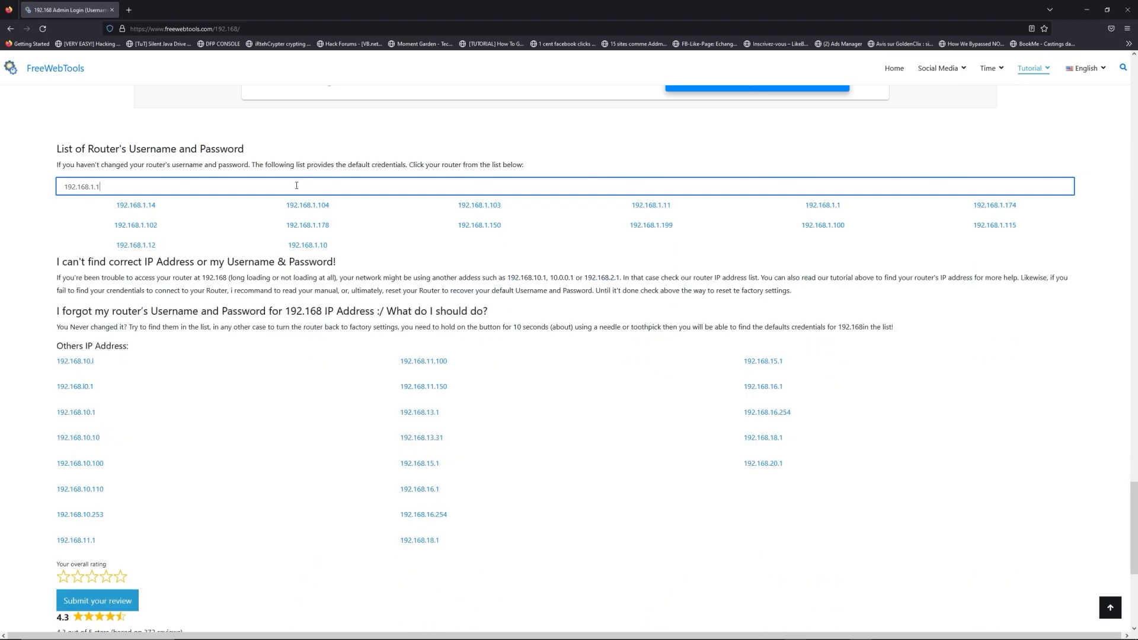
mouse_move(897, 208)
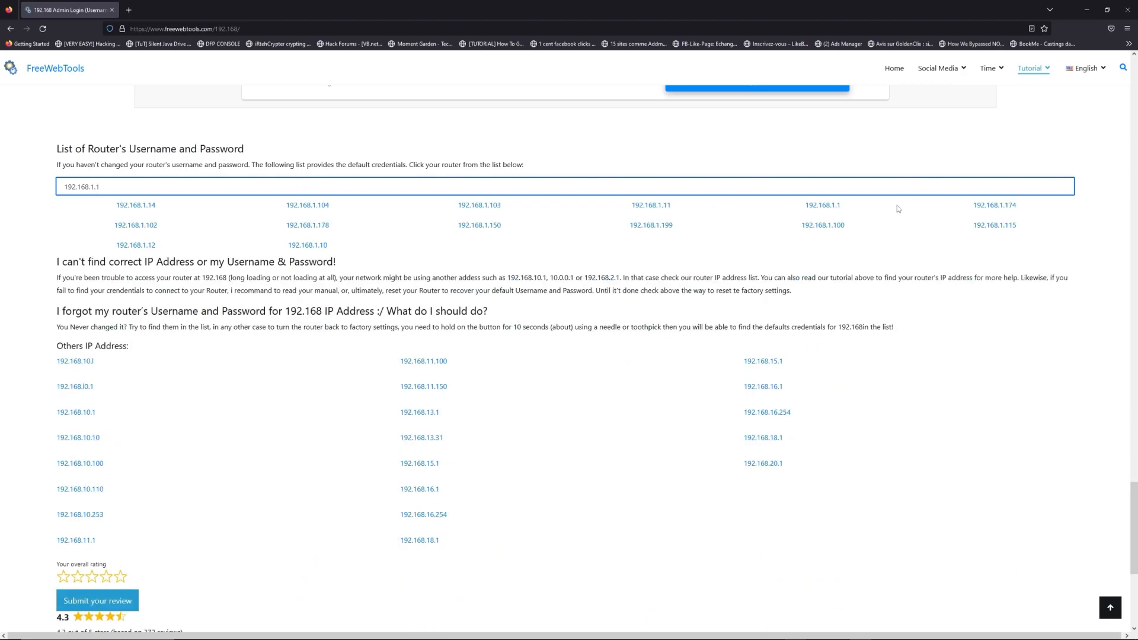
Review the 192.168.1.1 default credentials page and filter its table by router brand.
left_click(823, 205)
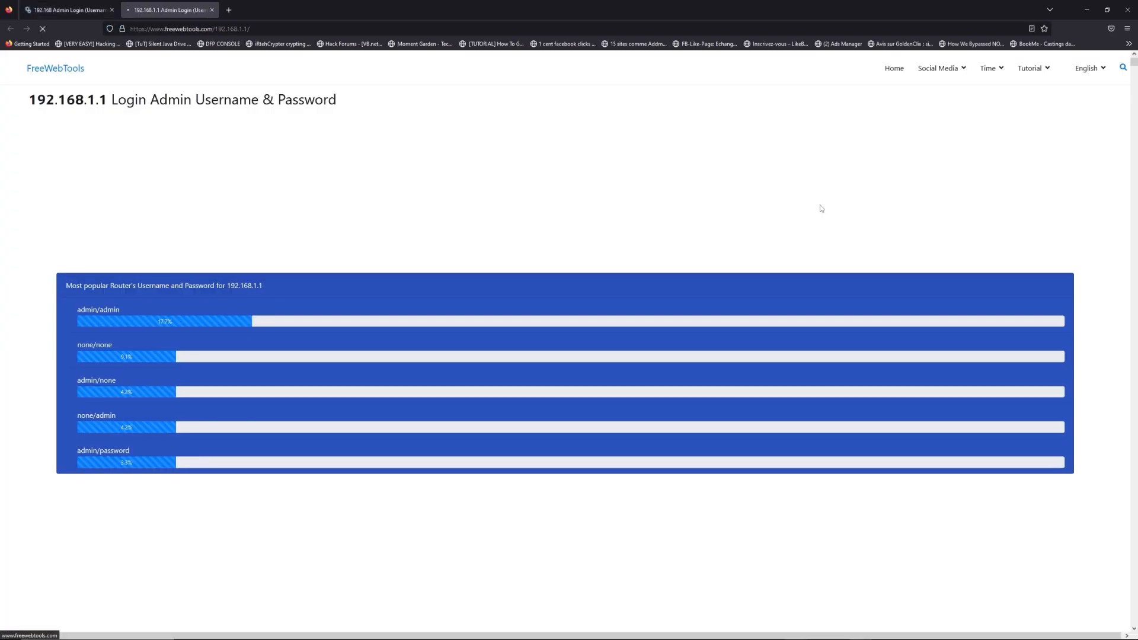
scroll("down", 3)
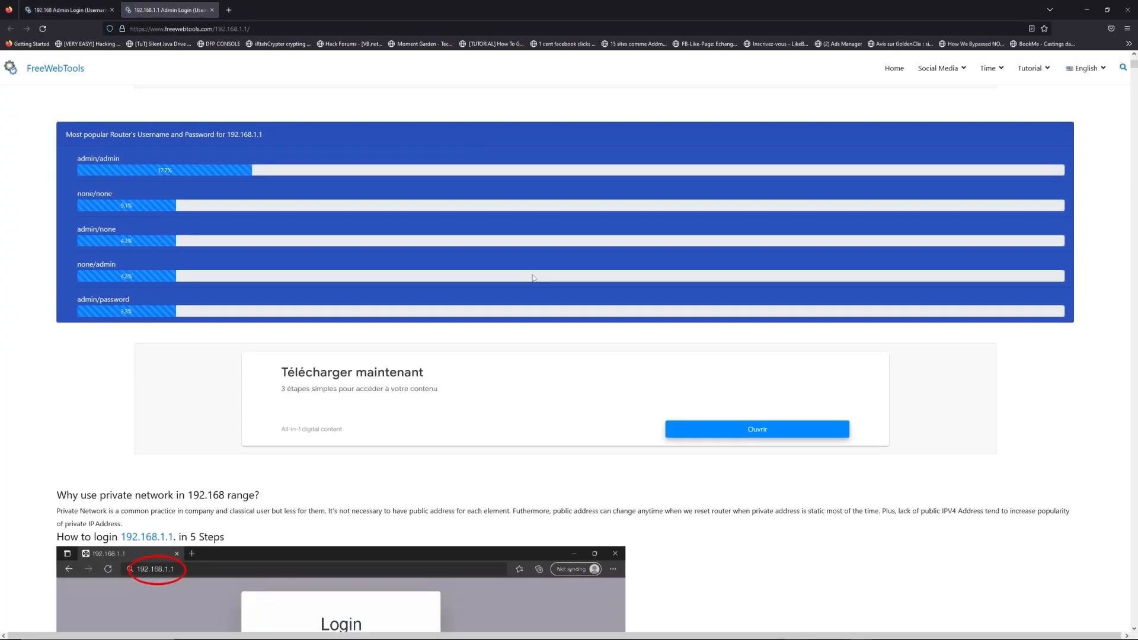
scroll("down", 3)
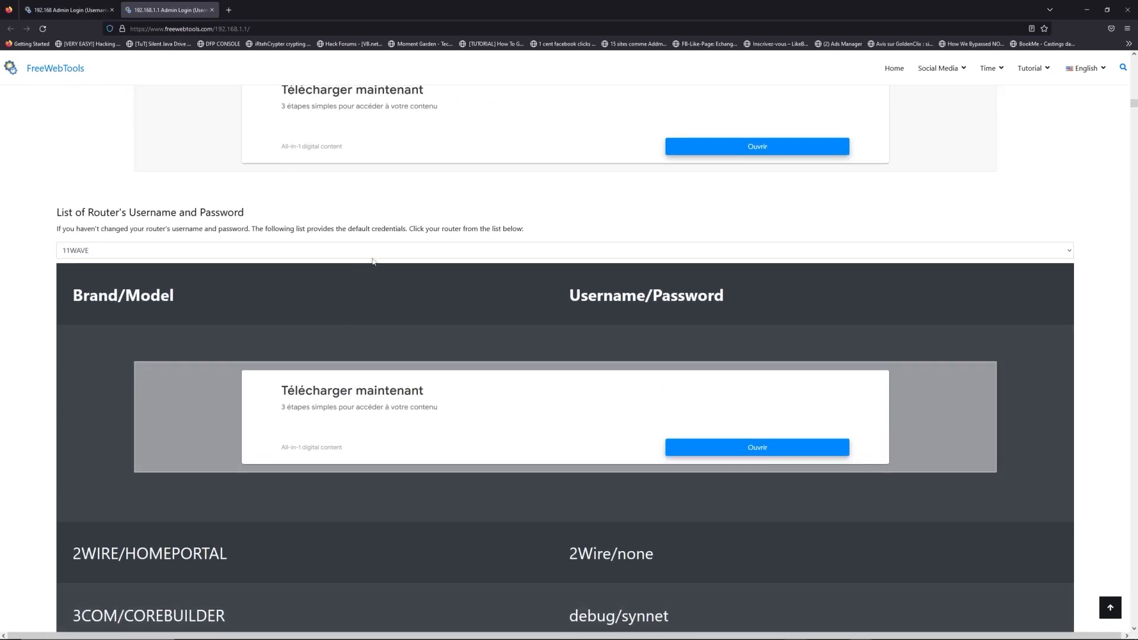
left_click(558, 250)
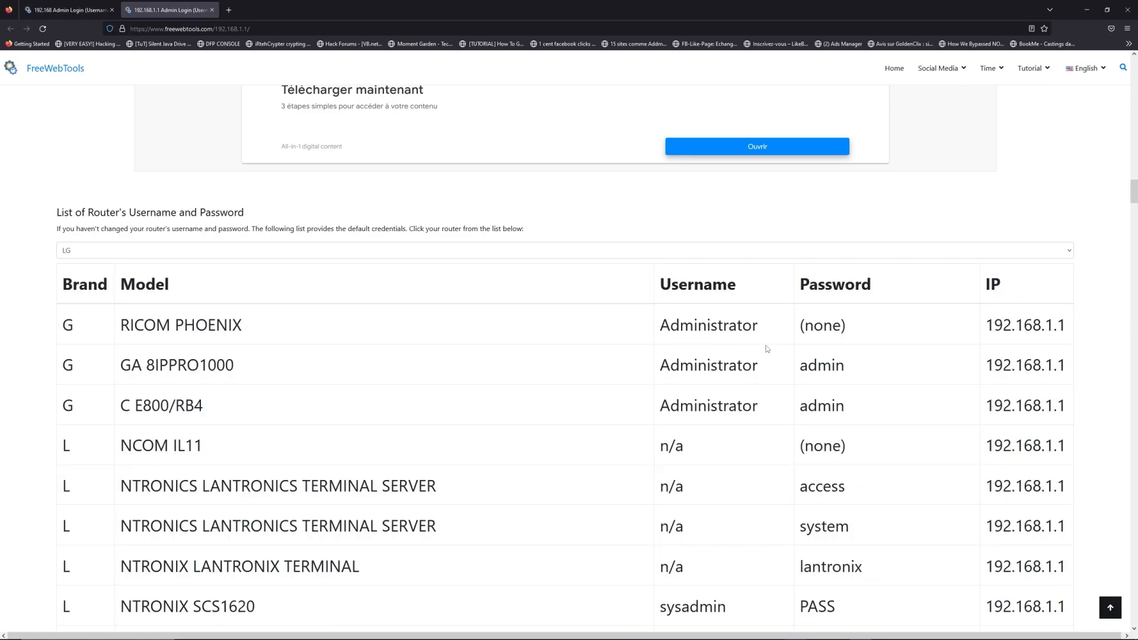
scroll("down", 3)
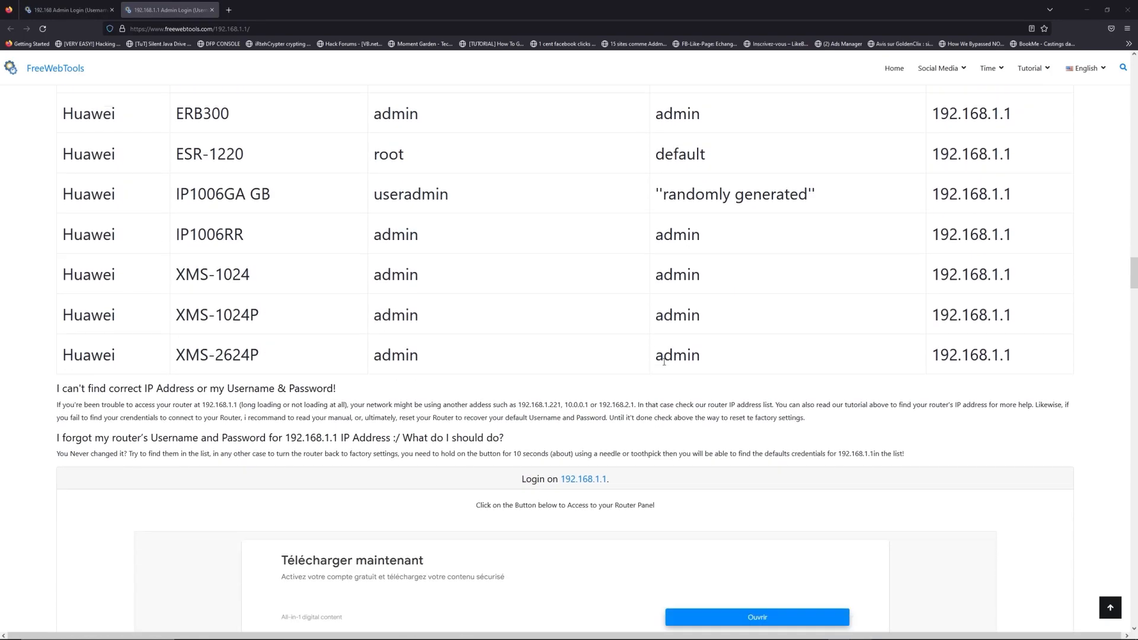
scroll("down", 3)
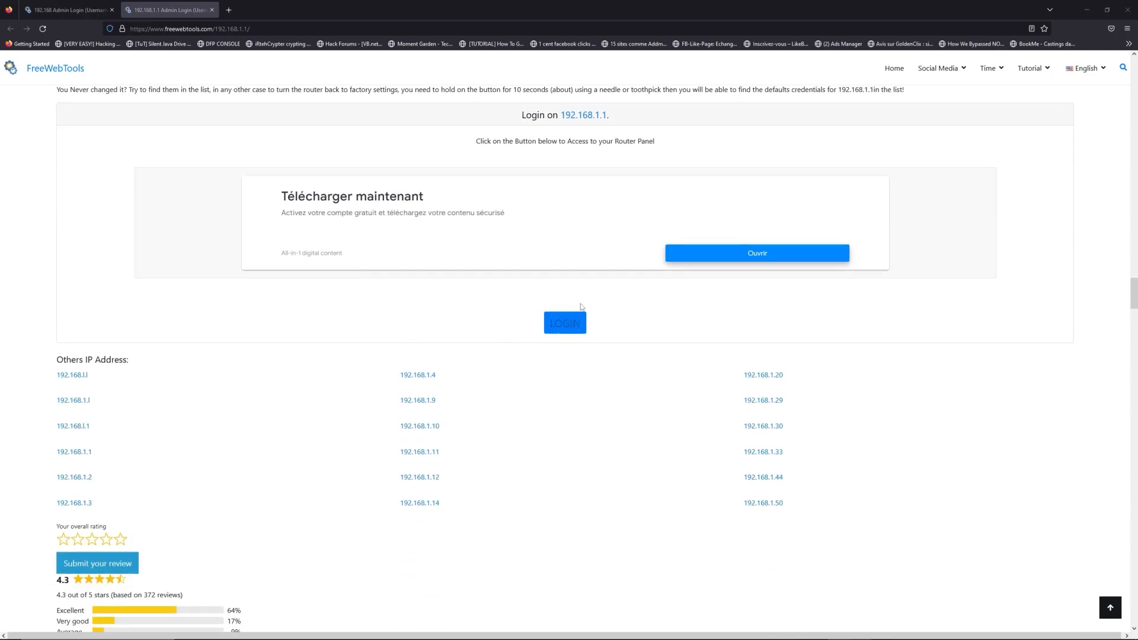
Launch the router login page at 192.168.1.1 via the LOGIN button.
left_click(565, 323)
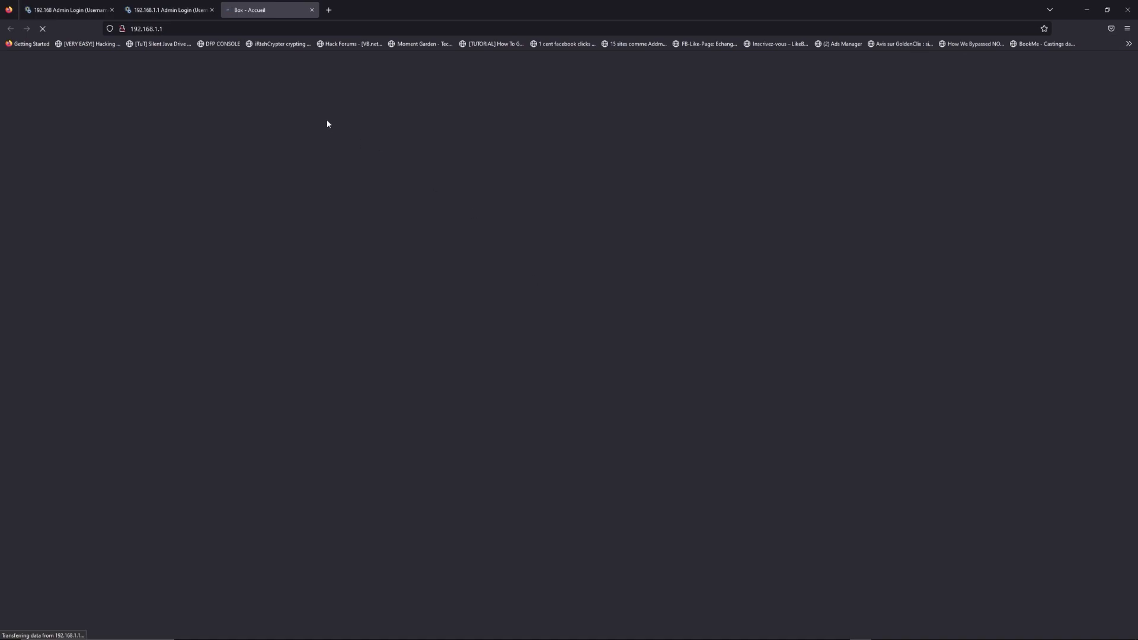